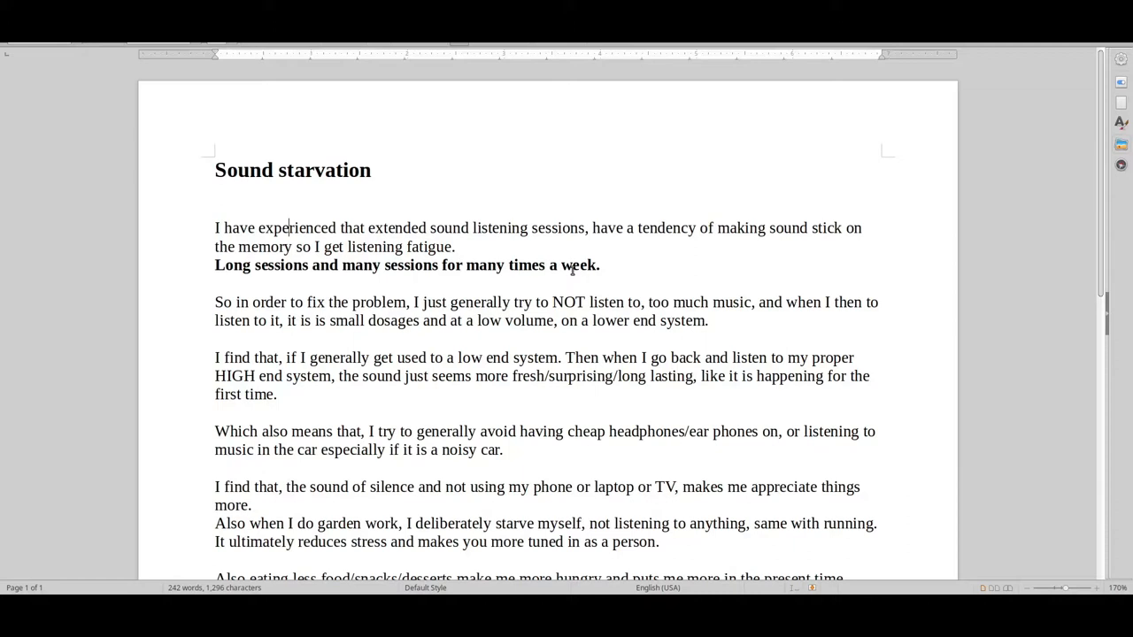
double_click(579, 265)
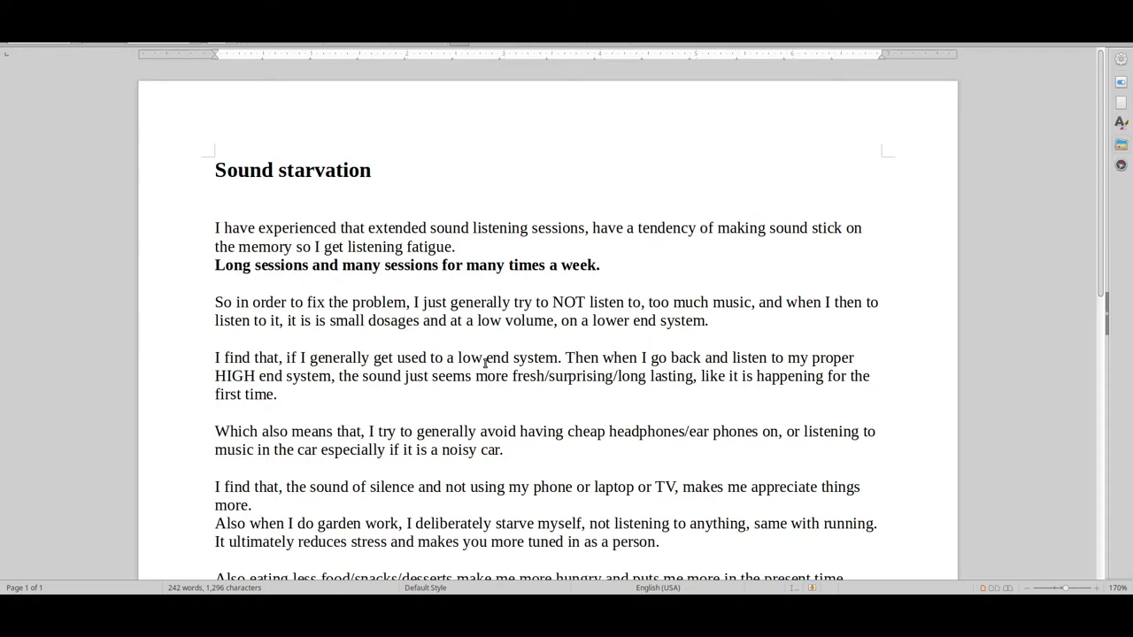
scroll("down", 3)
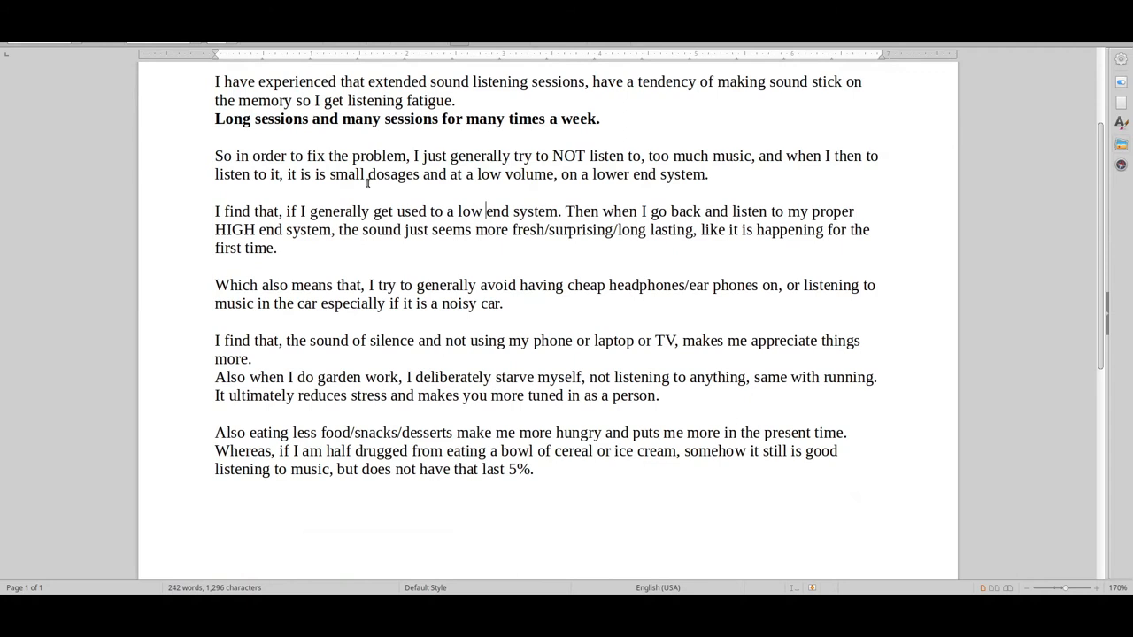
left_click_drag(214, 156, 708, 191)
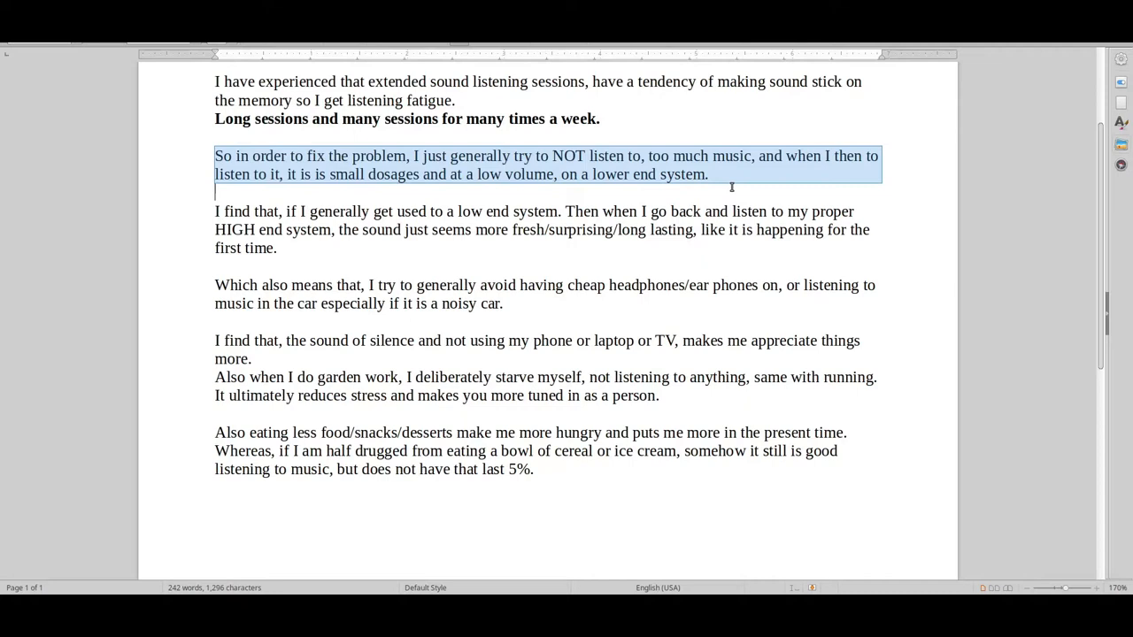
left_click(725, 210)
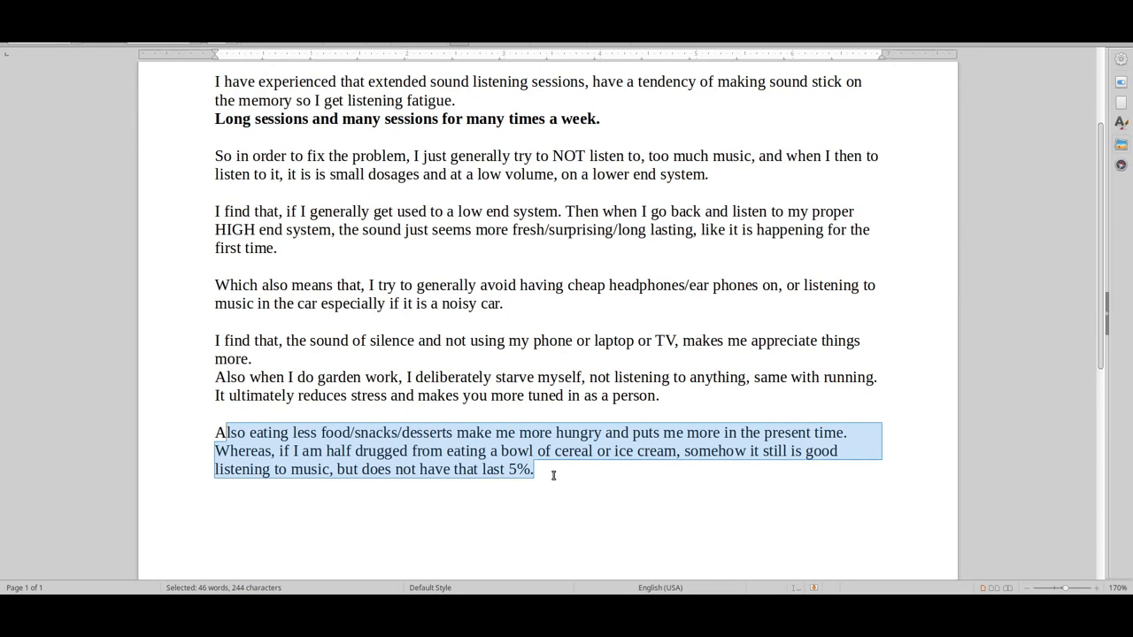
scroll("up", 3)
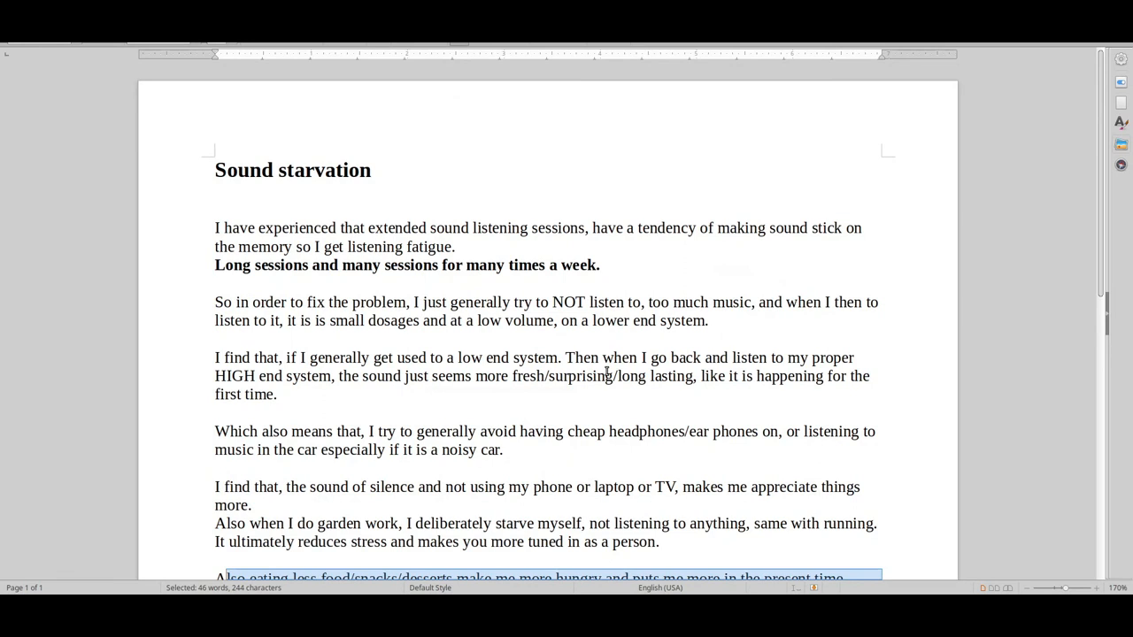